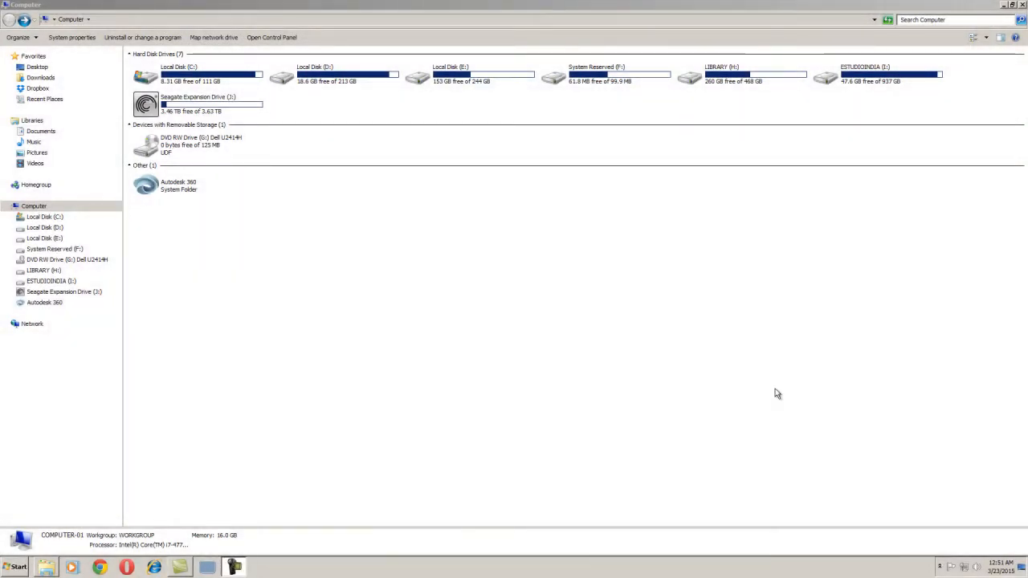
- Select the DVD RW Drive (G:) Dell U2414H and open its context menu
left_click(197, 144)
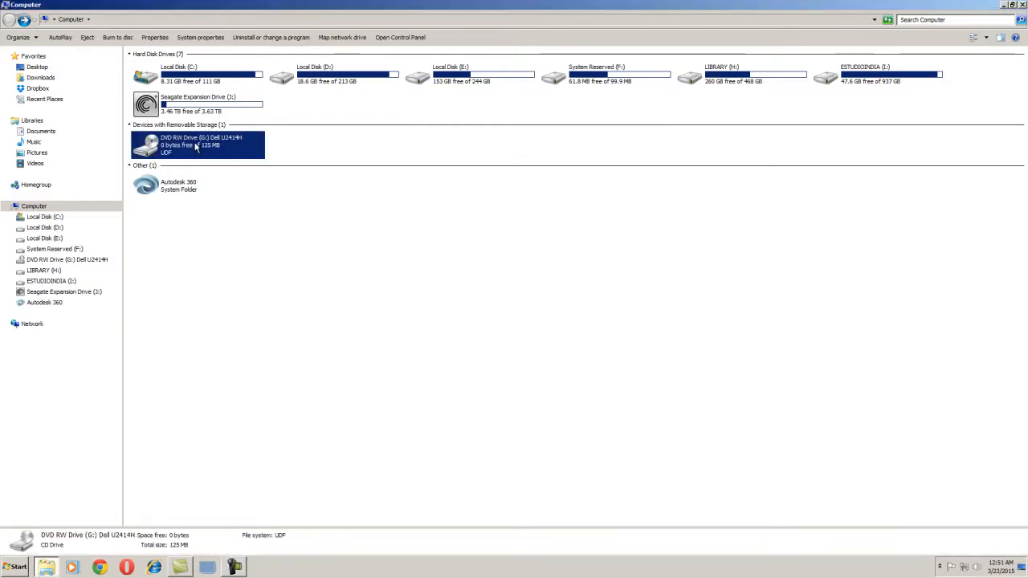
right_click(197, 144)
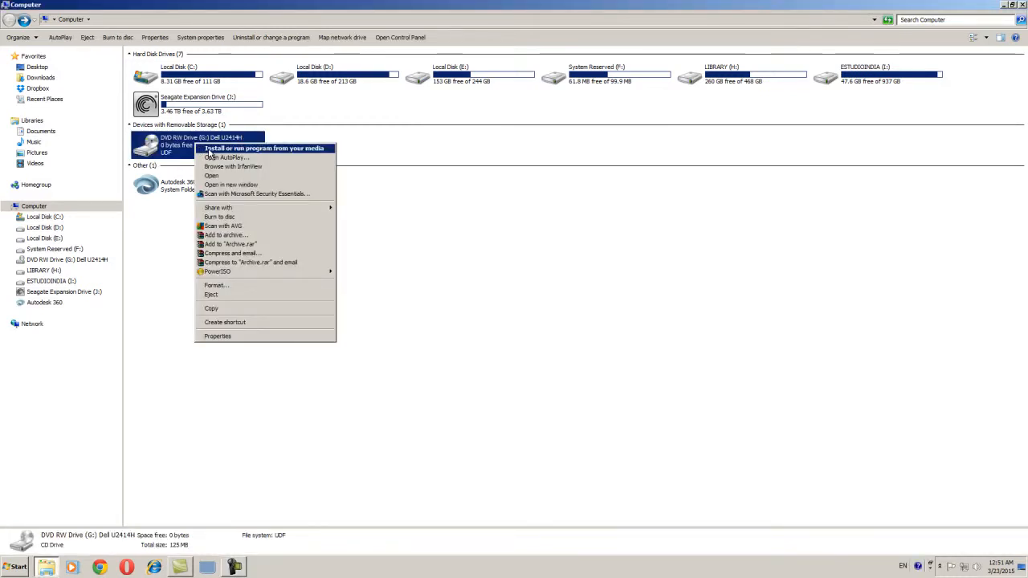
- Run the program from the monitor disc and browse its language choices
left_click(263, 148)
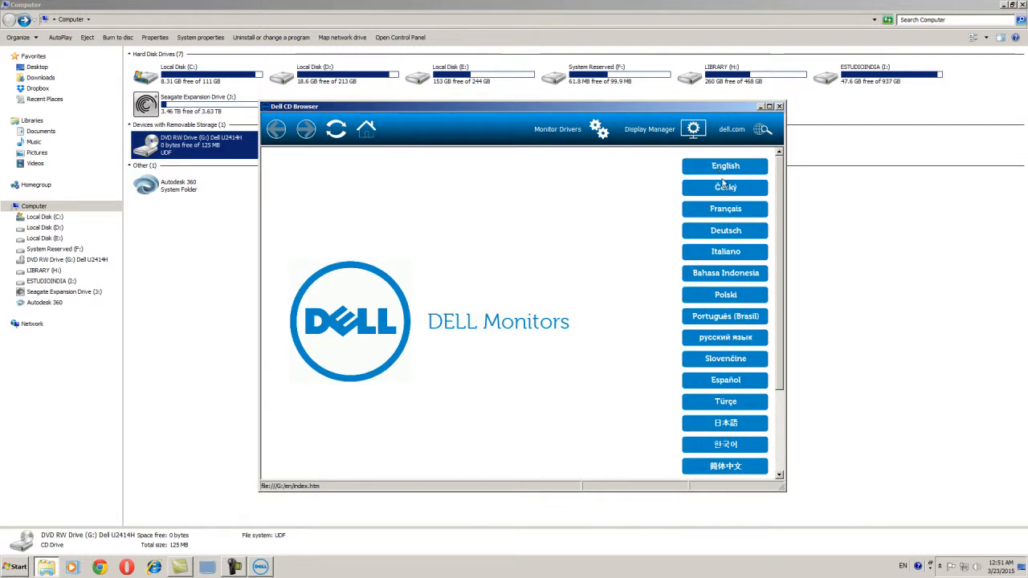
mouse_move(775, 359)
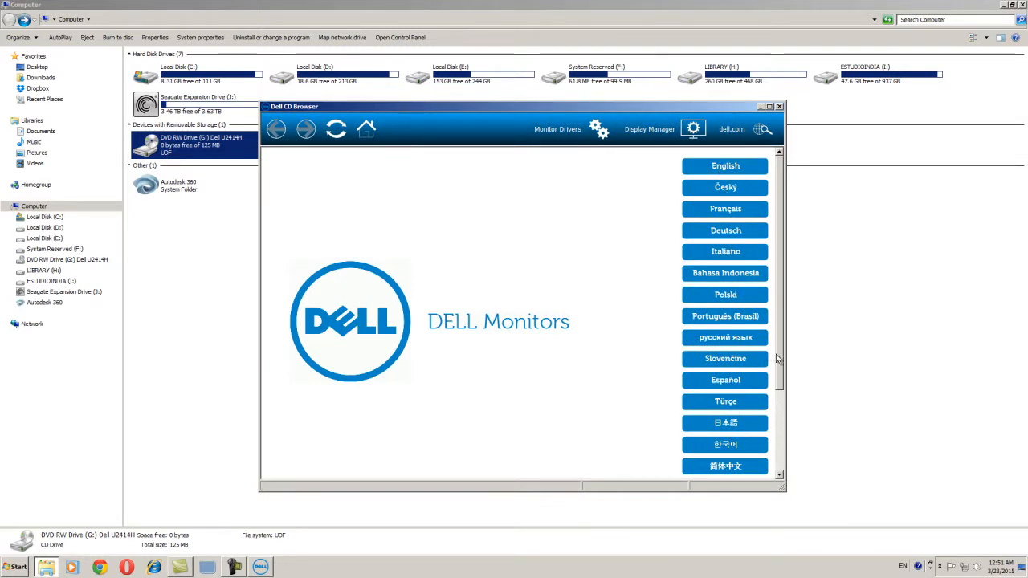
scroll("down", 3)
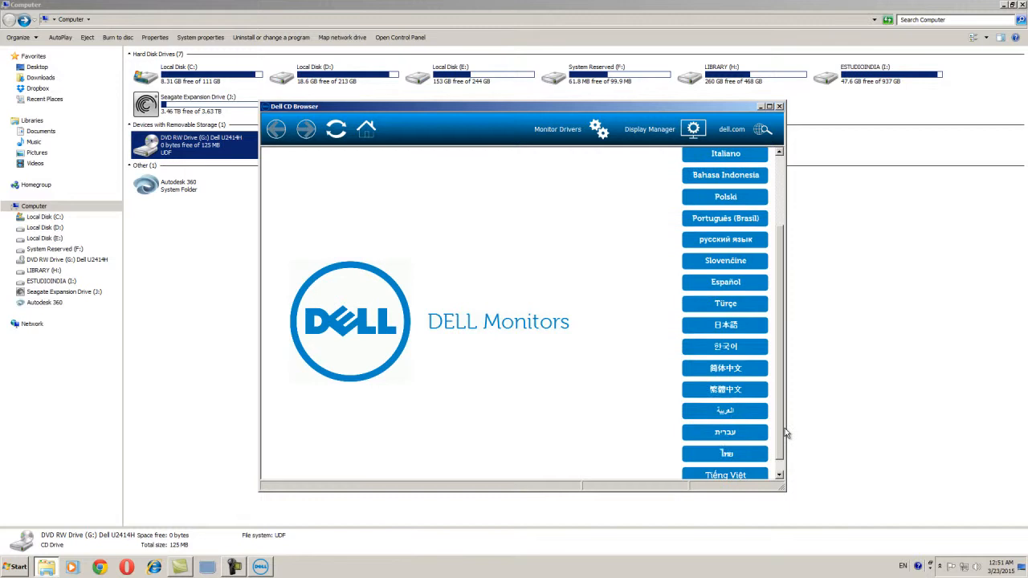
scroll("up", 3)
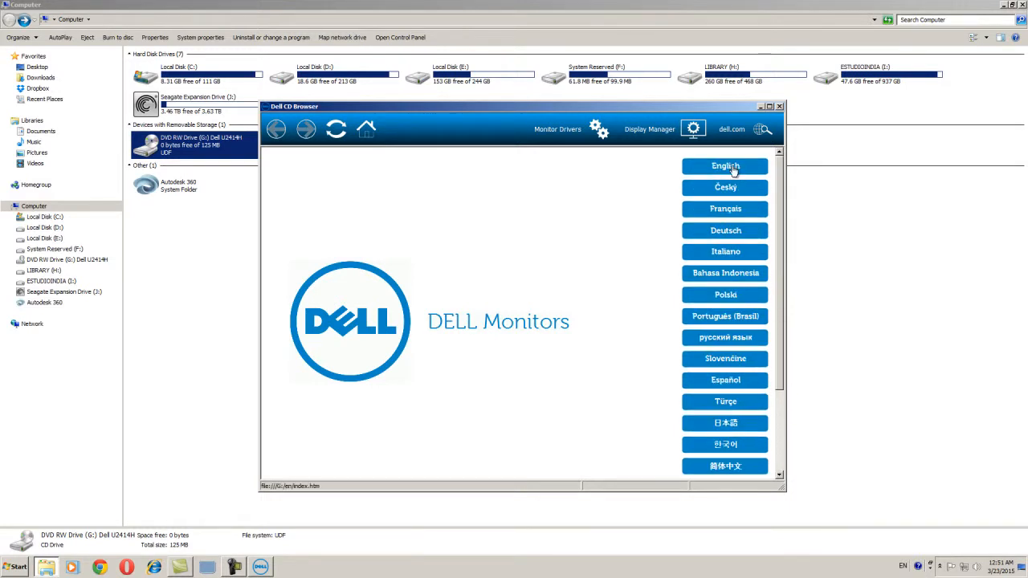
- Choose English to show the U2414H Display Manager and user guide page
left_click(725, 166)
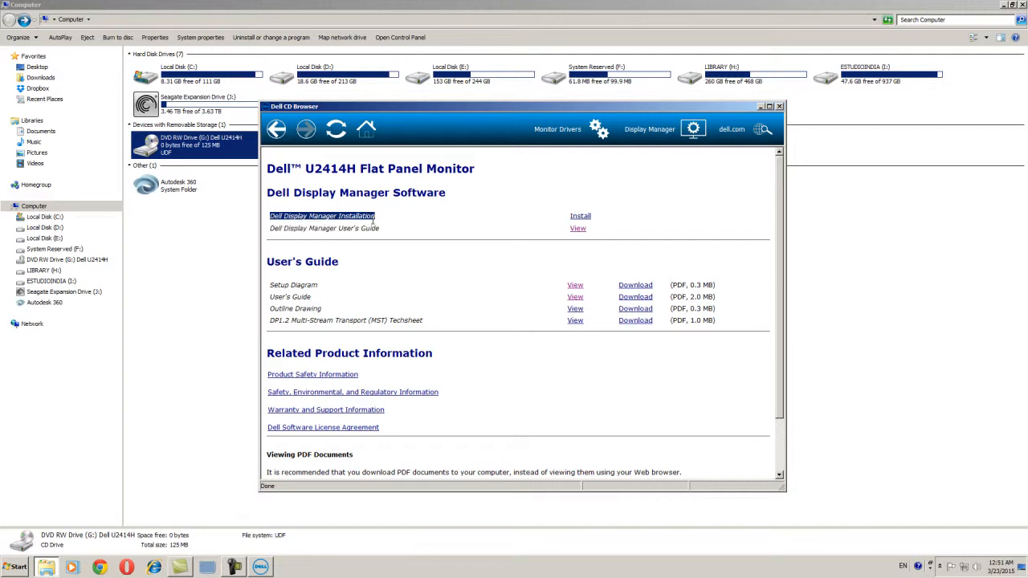
mouse_move(590, 214)
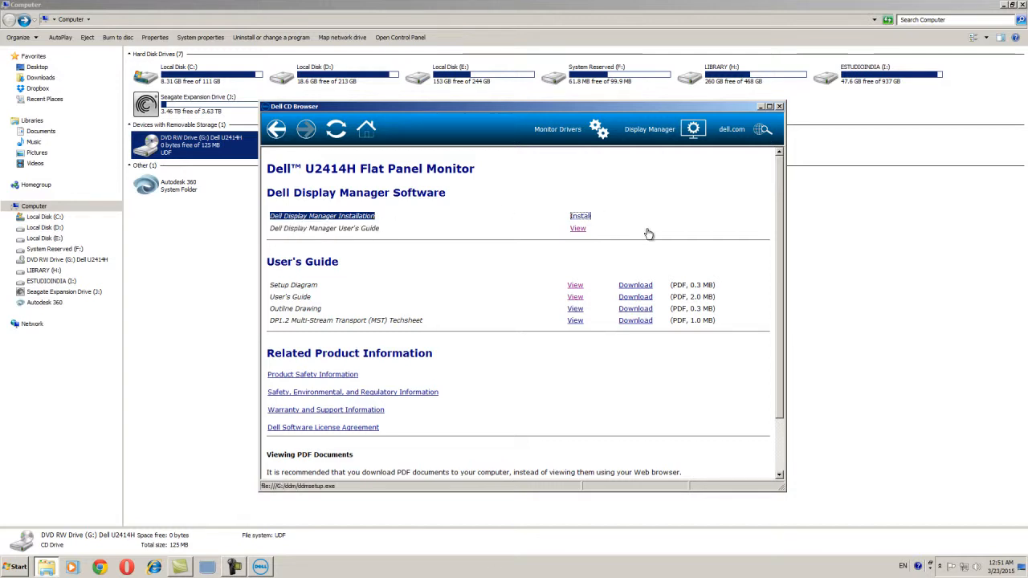
mouse_move(649, 213)
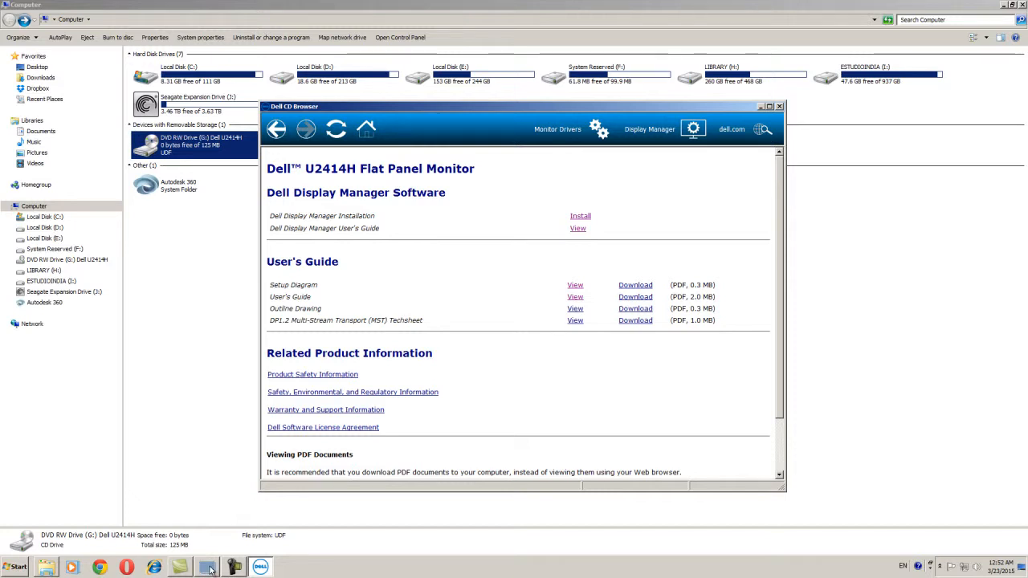
- Open Dell Display Manager and change the preset mode from Multimedia to Movie
left_click(207, 567)
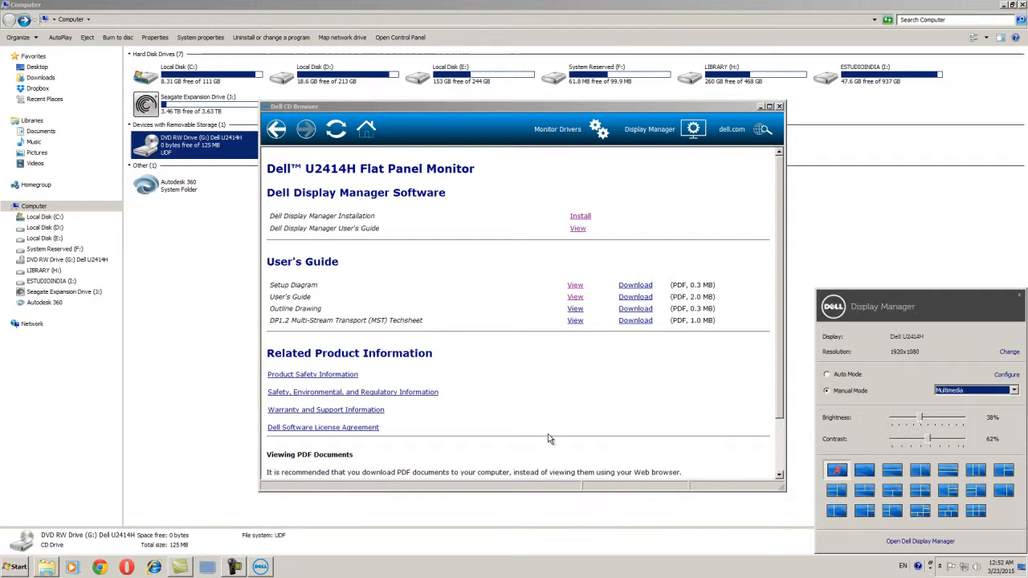
mouse_move(899, 373)
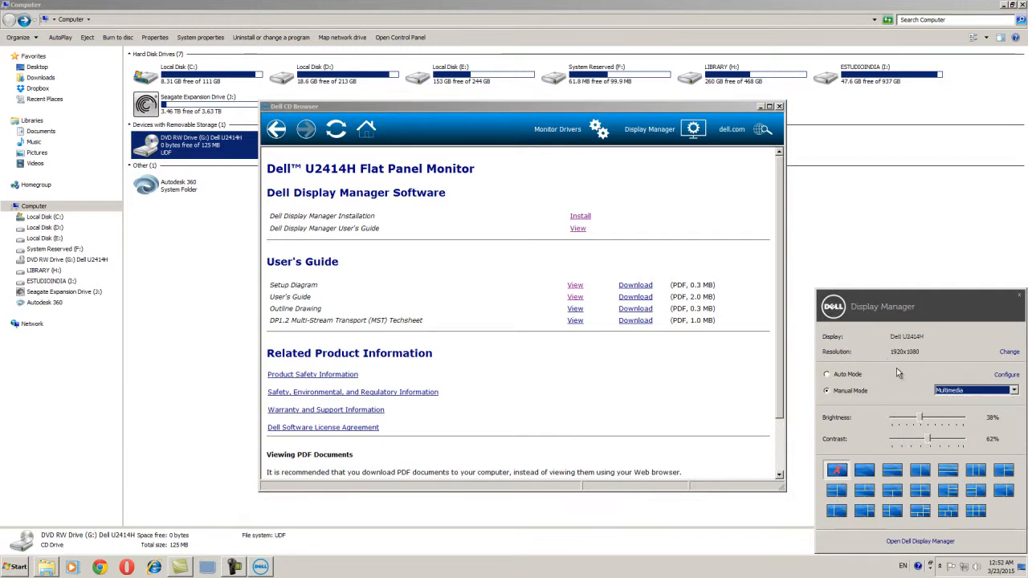
mouse_move(948, 391)
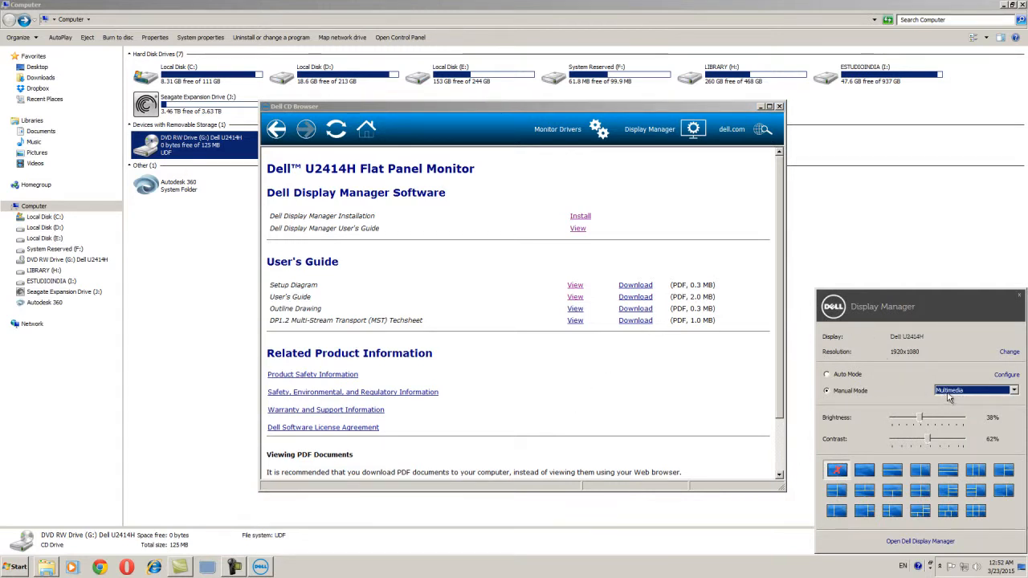
mouse_move(845, 381)
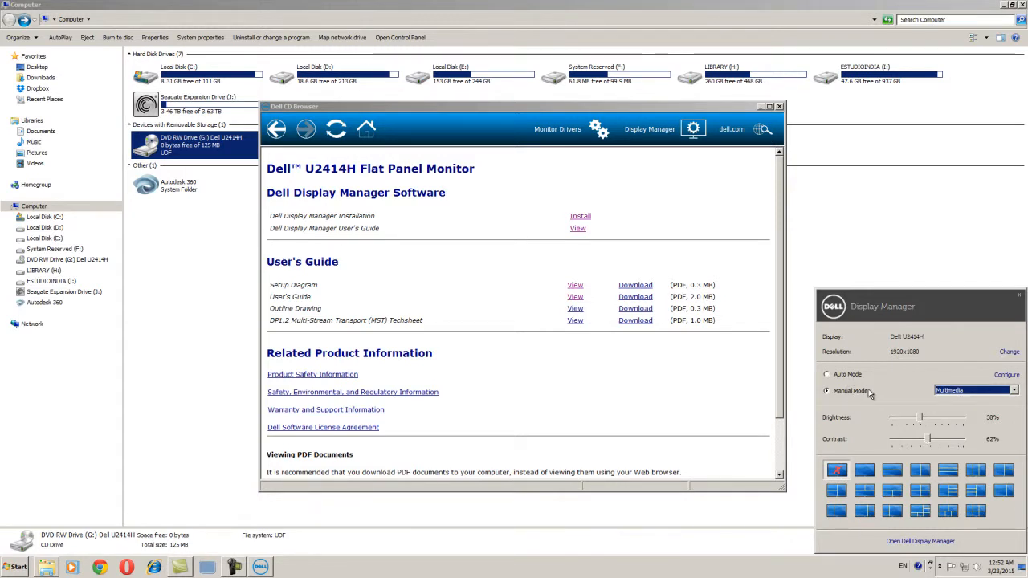
left_click(1014, 390)
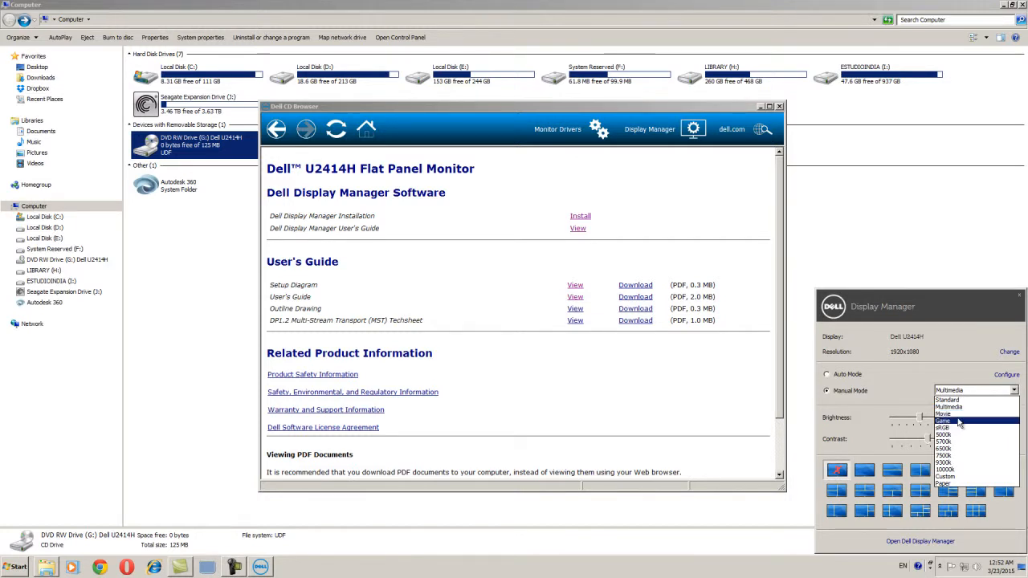
mouse_move(956, 407)
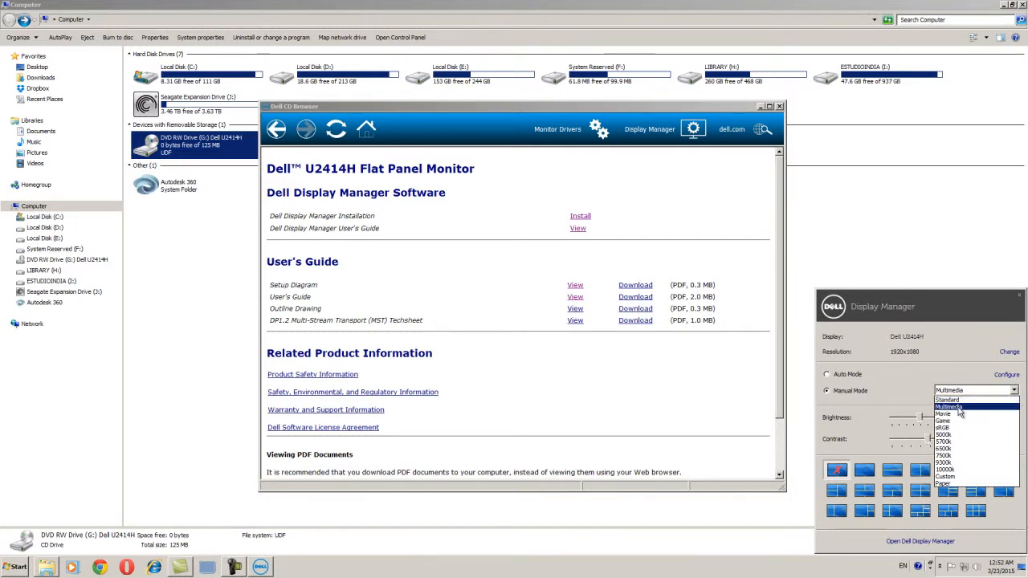
mouse_move(952, 414)
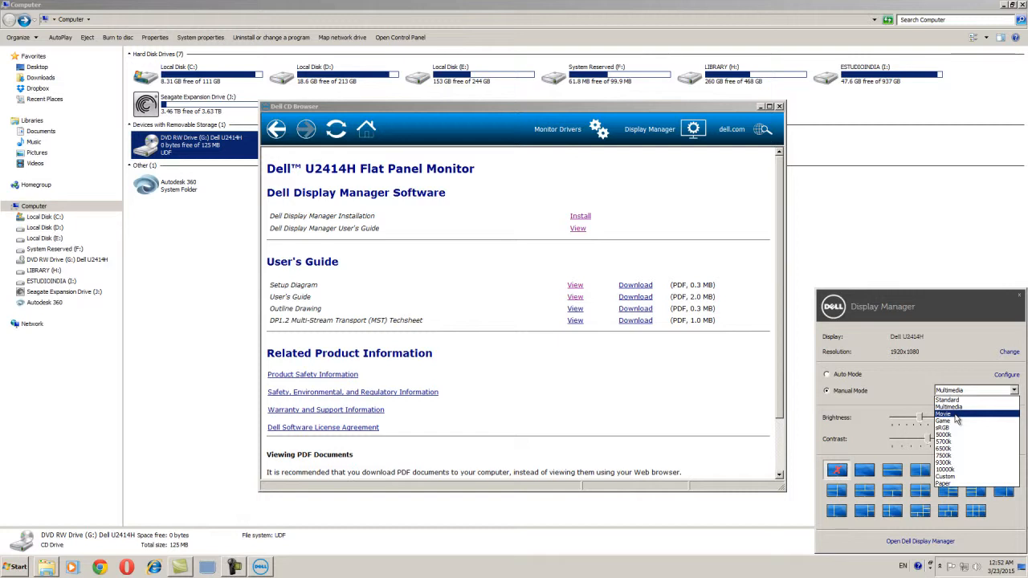
left_click(952, 414)
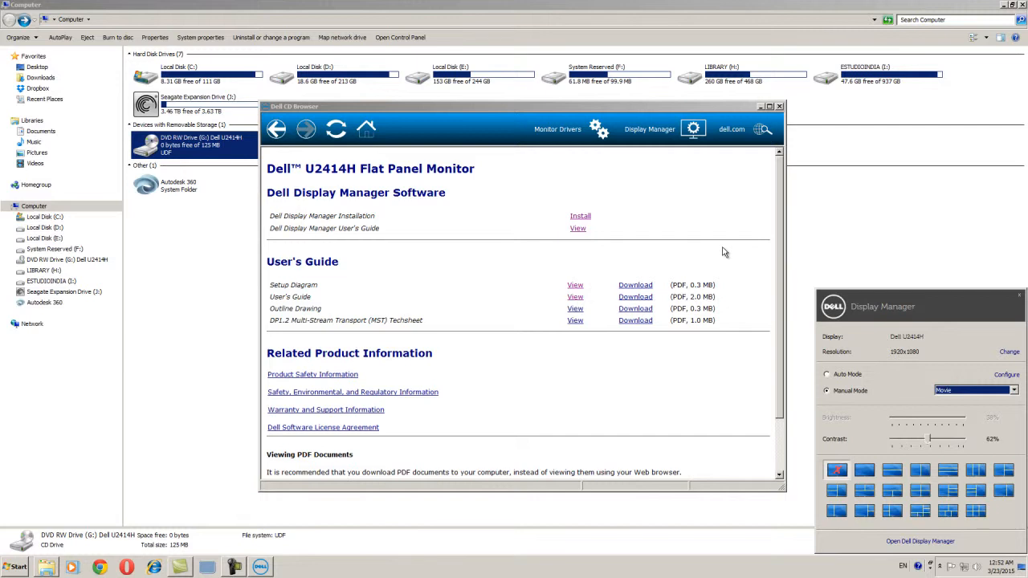
mouse_move(802, 264)
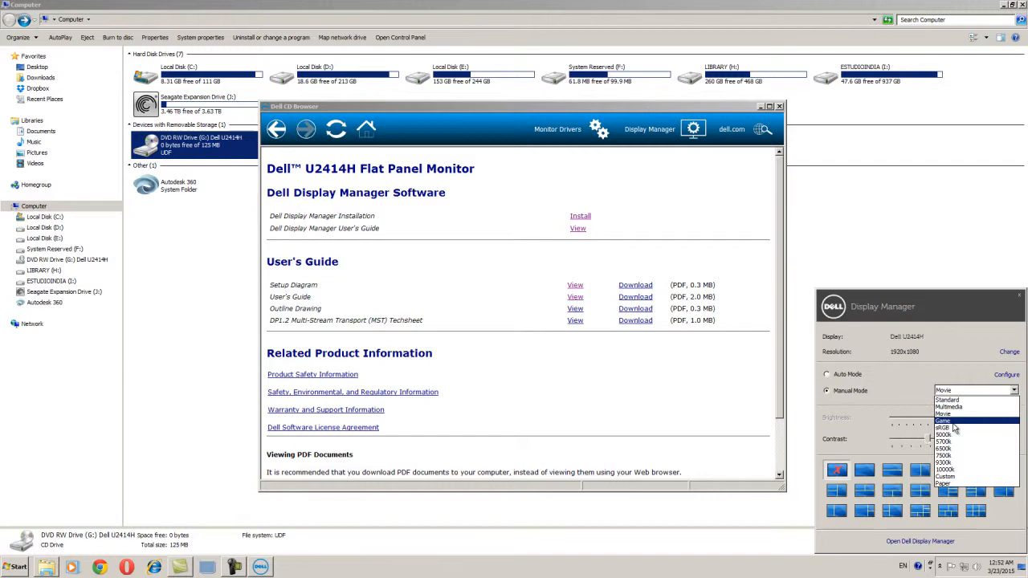
- Try the Game and Standard presets, then switch back to Multimedia
left_click(944, 421)
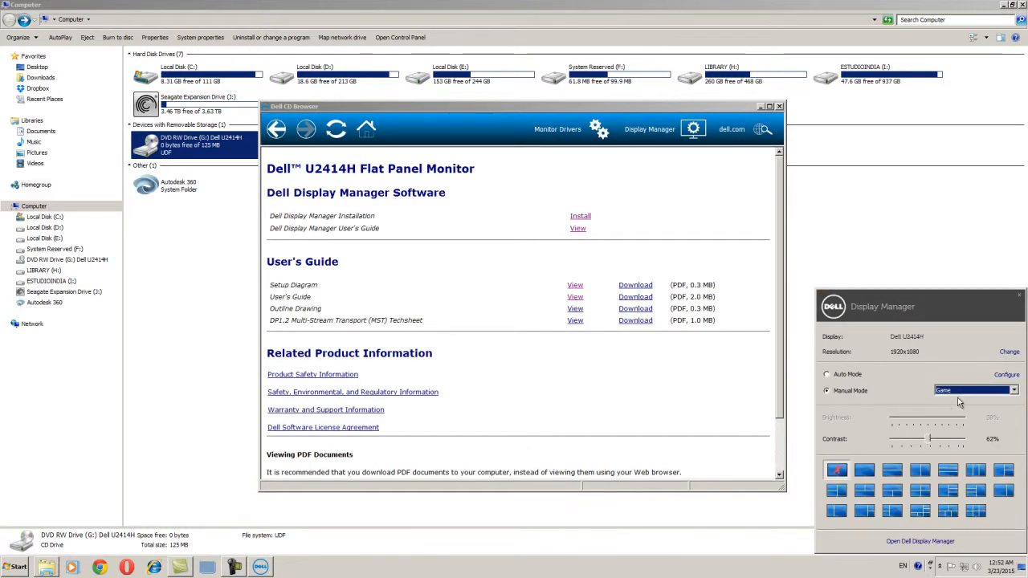
left_click(976, 390)
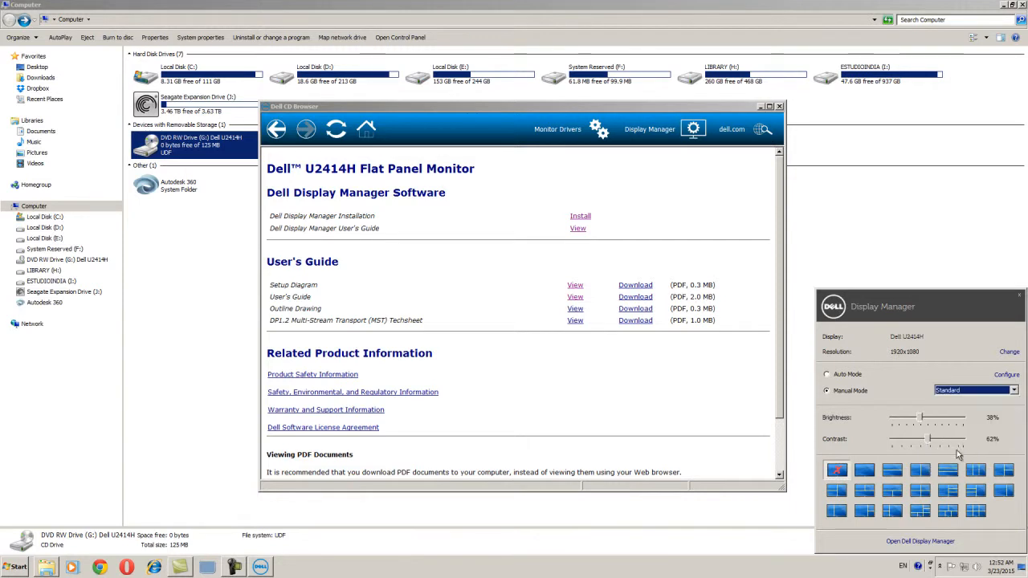
left_click(1013, 390)
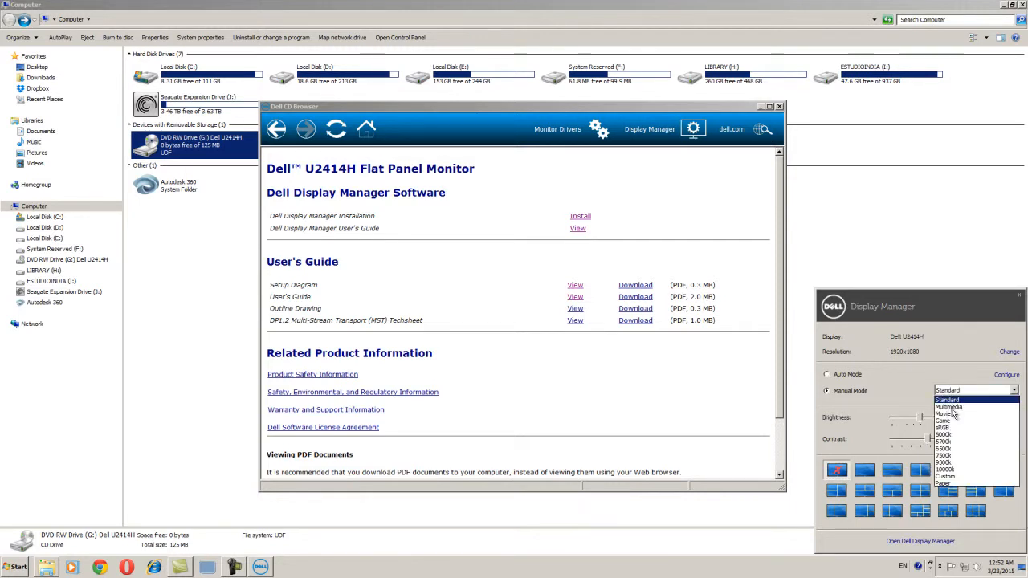
left_click(951, 406)
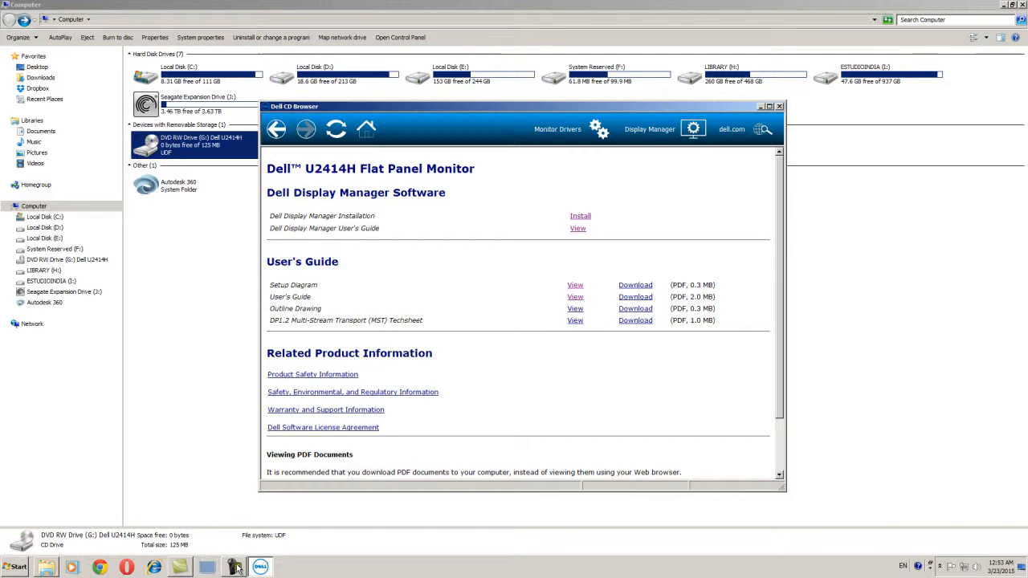
- Apply the two-column Easy Arrange layout, dismiss Display Manager, and close the CD Browser
left_click(234, 567)
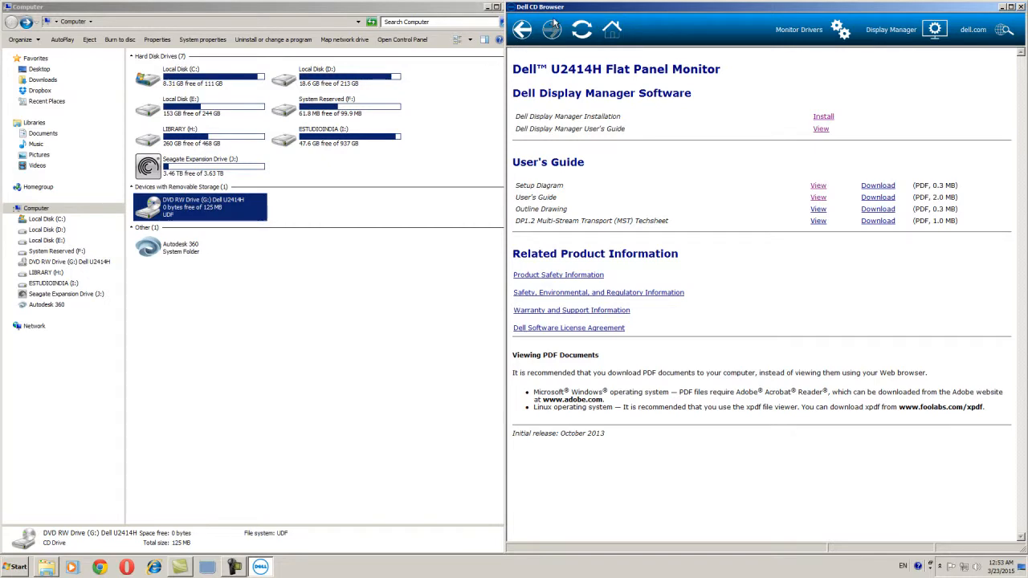
left_click(581, 30)
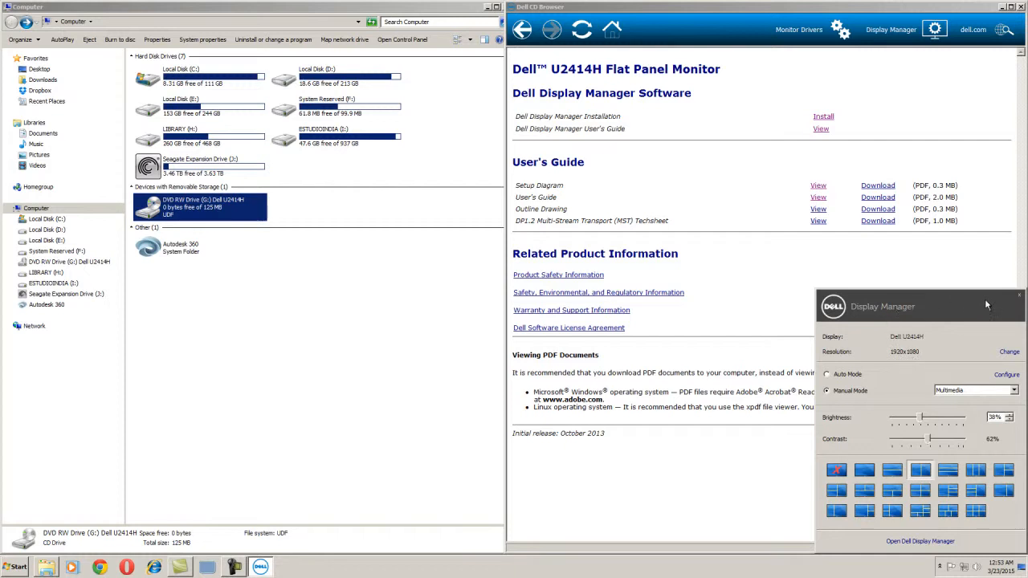
mouse_move(1016, 258)
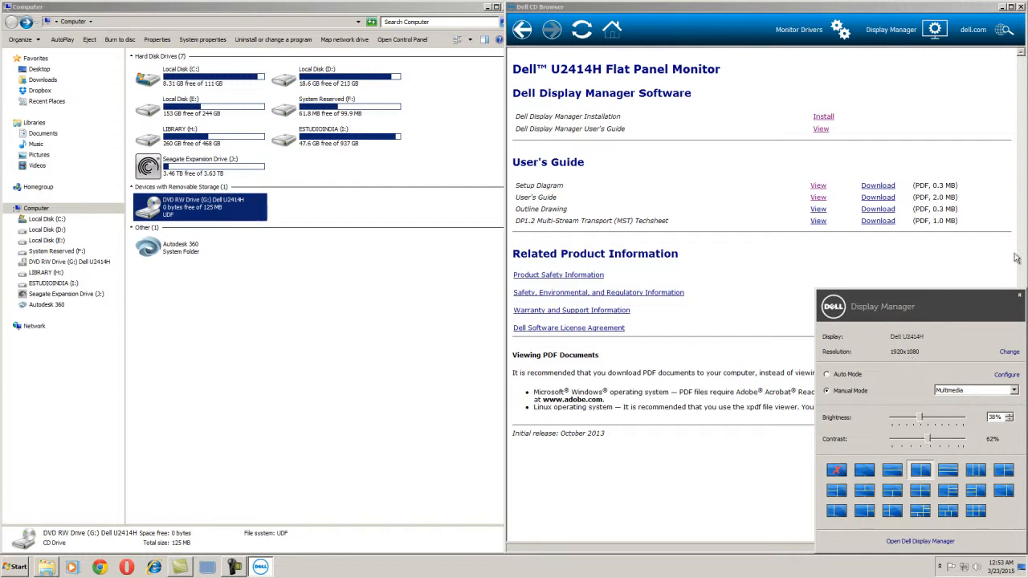
left_click(1020, 294)
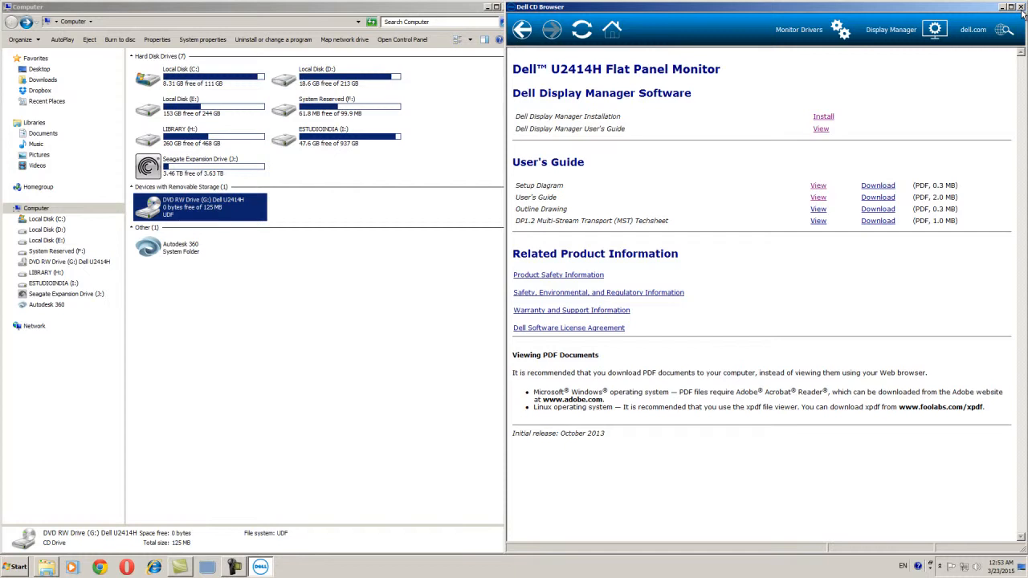
mouse_move(1022, 13)
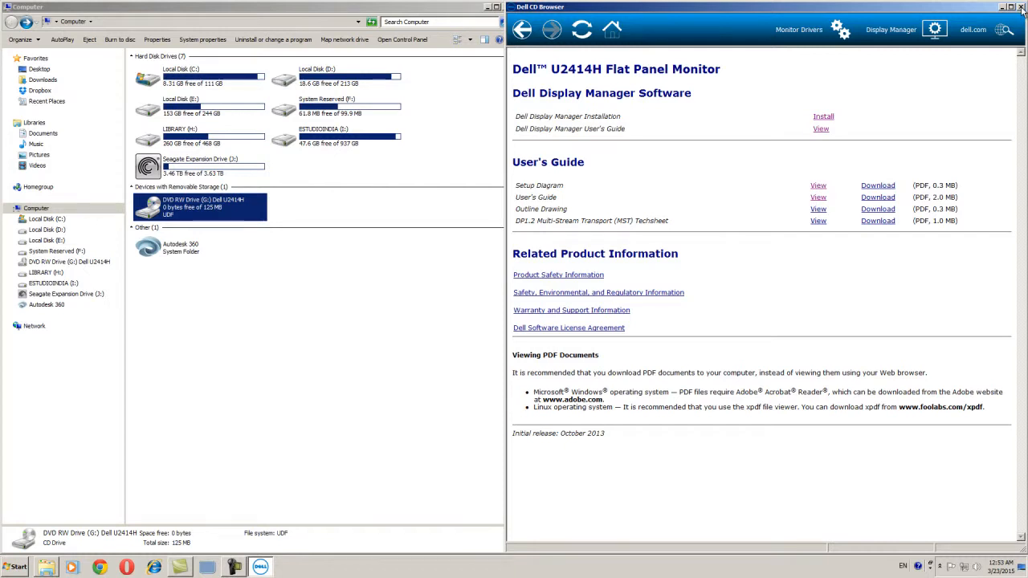
left_click(1021, 6)
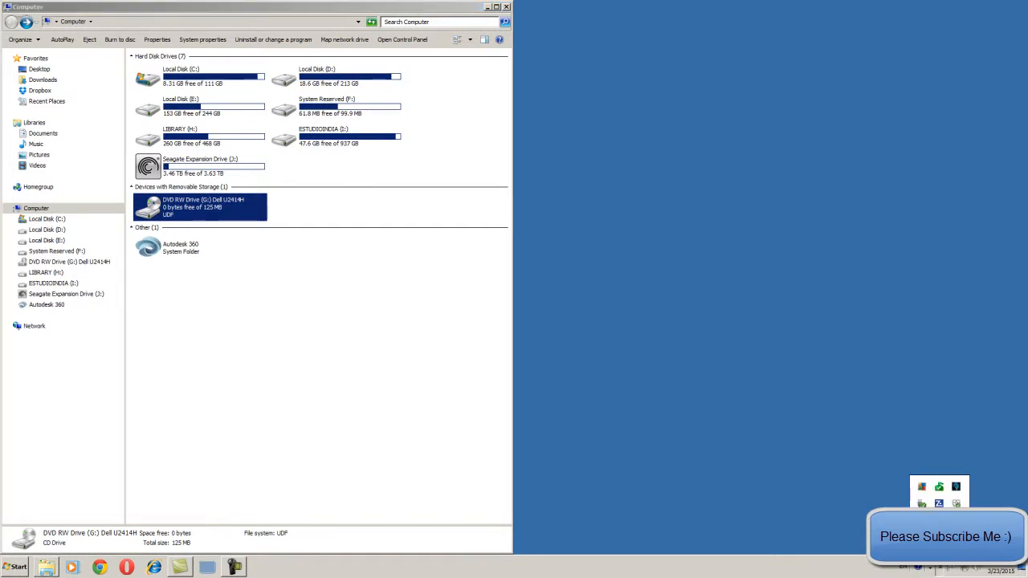
- Open NVIDIA Control Panel from the tray icon on the Change Resolution page
right_click(939, 487)
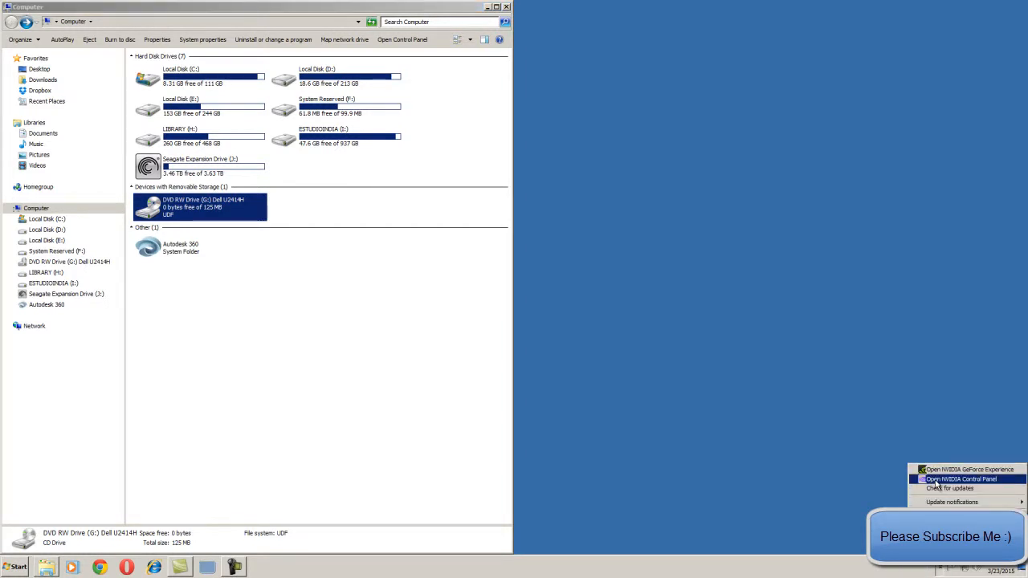
left_click(962, 479)
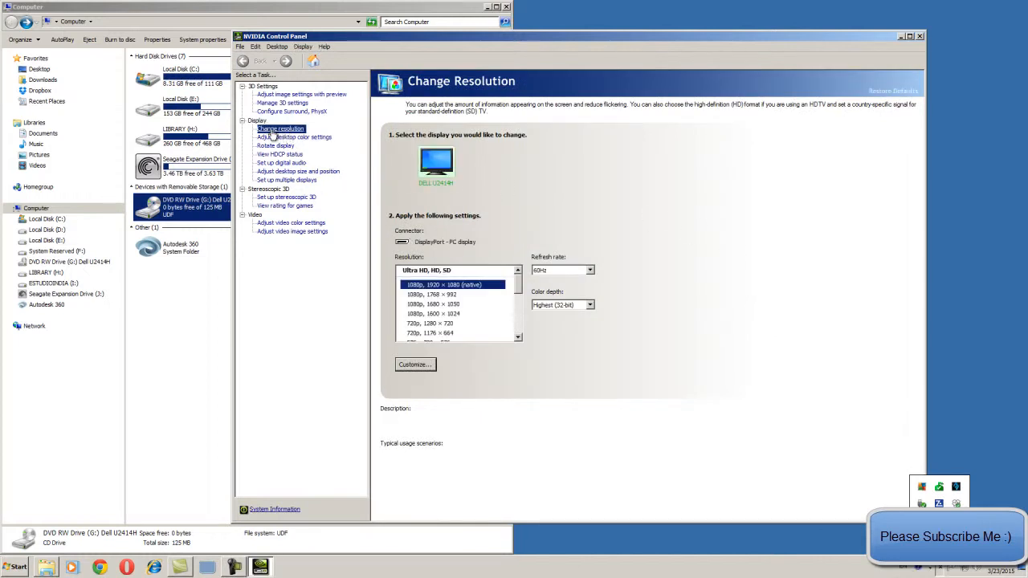
mouse_move(416, 365)
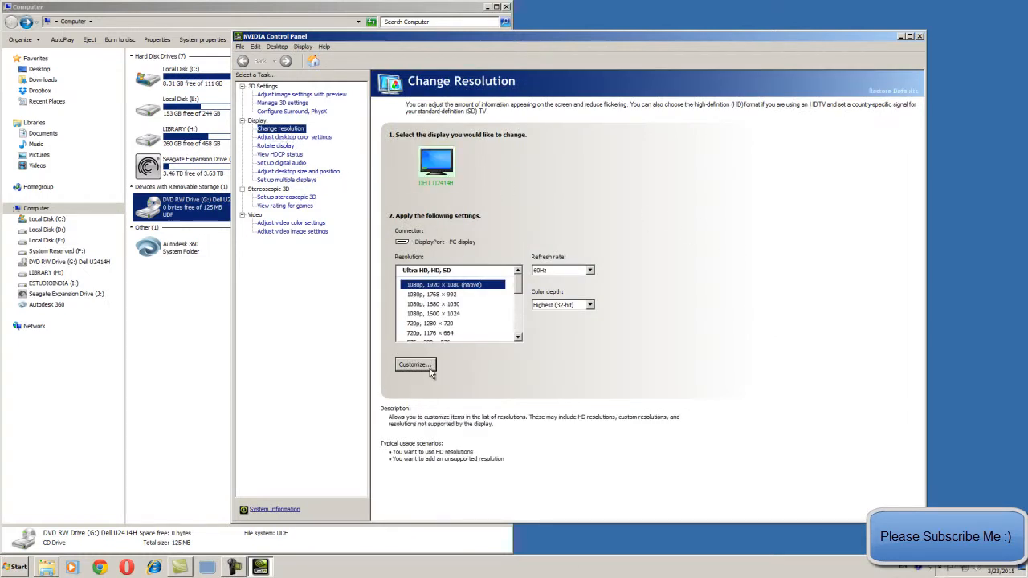
- Create a custom 1920x1080 resolution with Manual timing and 59.999 Hz refresh
left_click(414, 365)
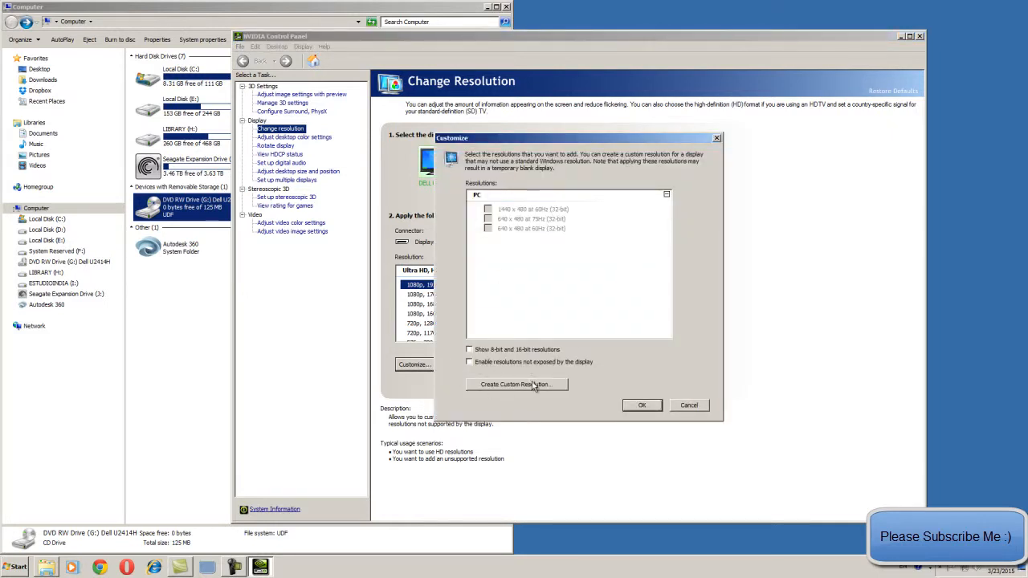
left_click(515, 384)
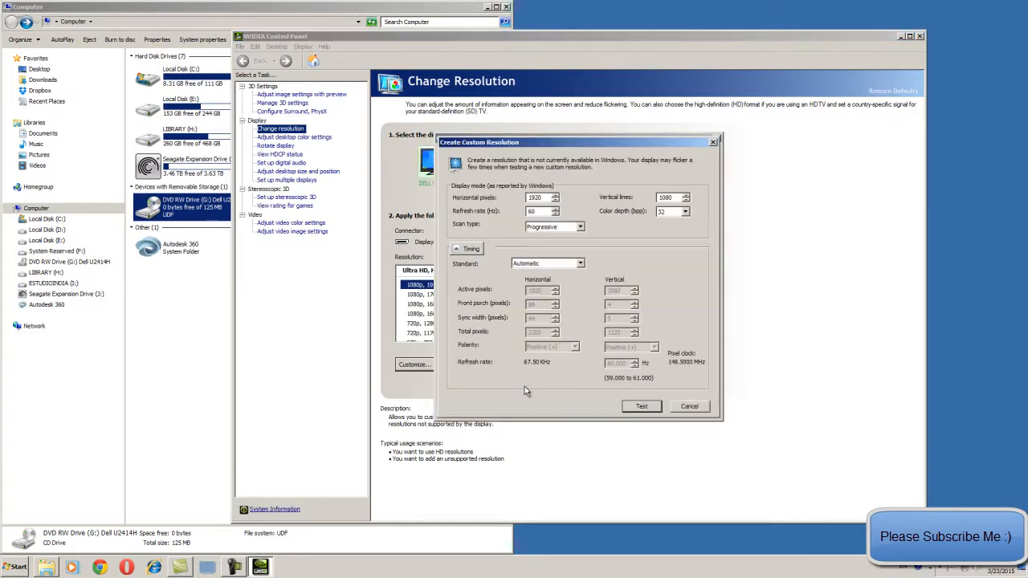
mouse_move(584, 294)
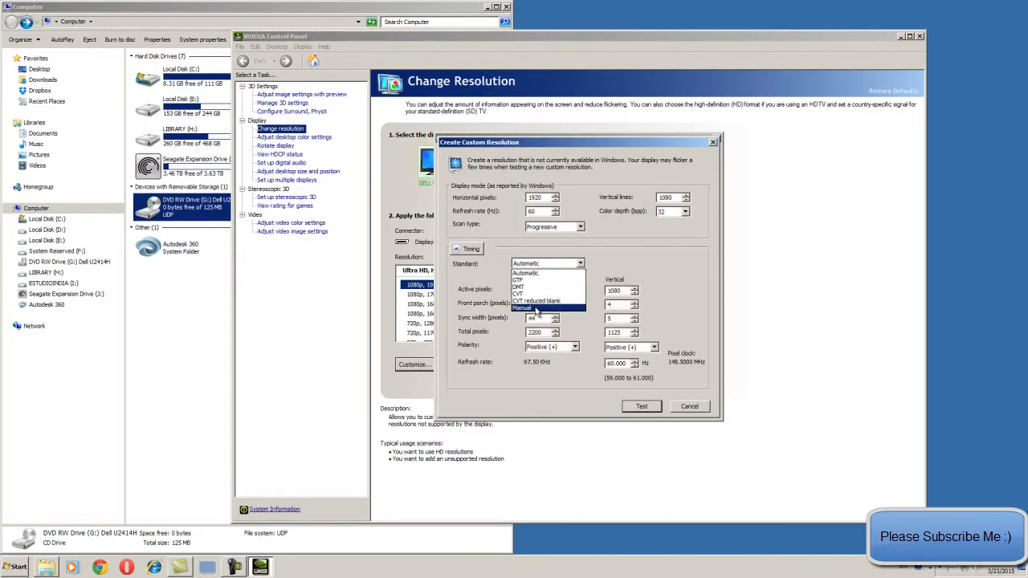
left_click(523, 307)
type("59.999")
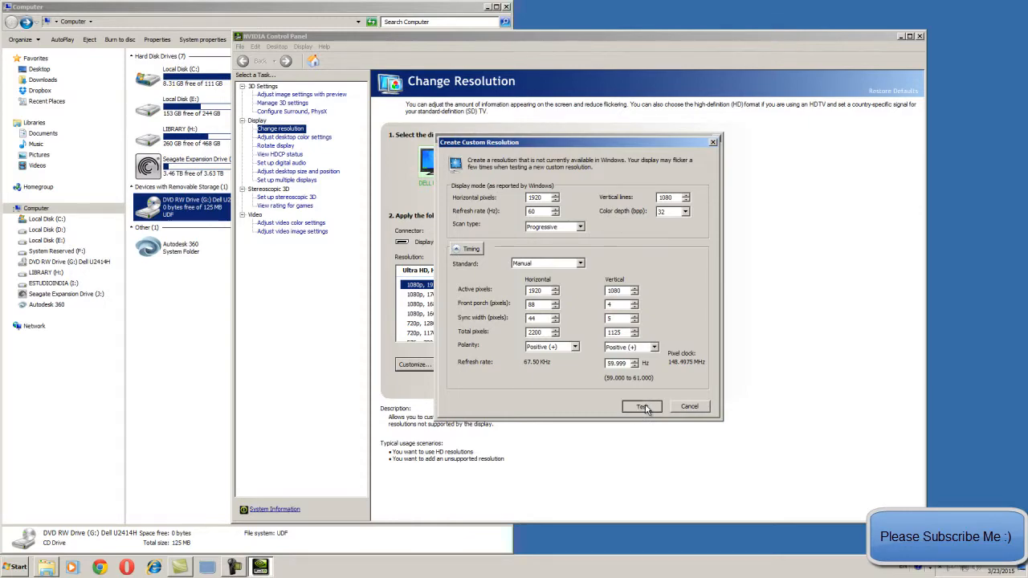
- Test the custom 1920x1080 resolution and confirm Yes to save it
left_click(642, 406)
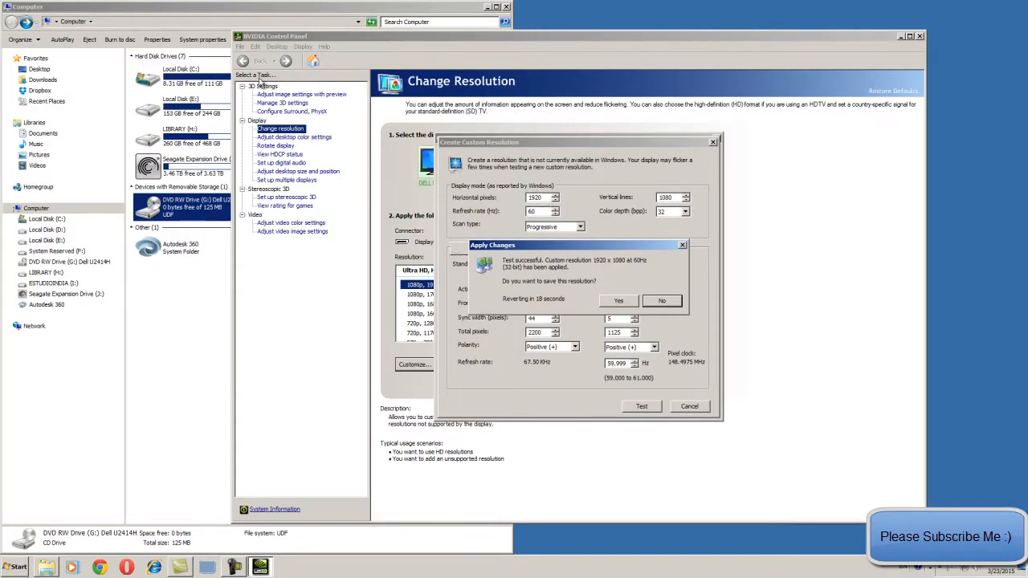
mouse_move(366, 206)
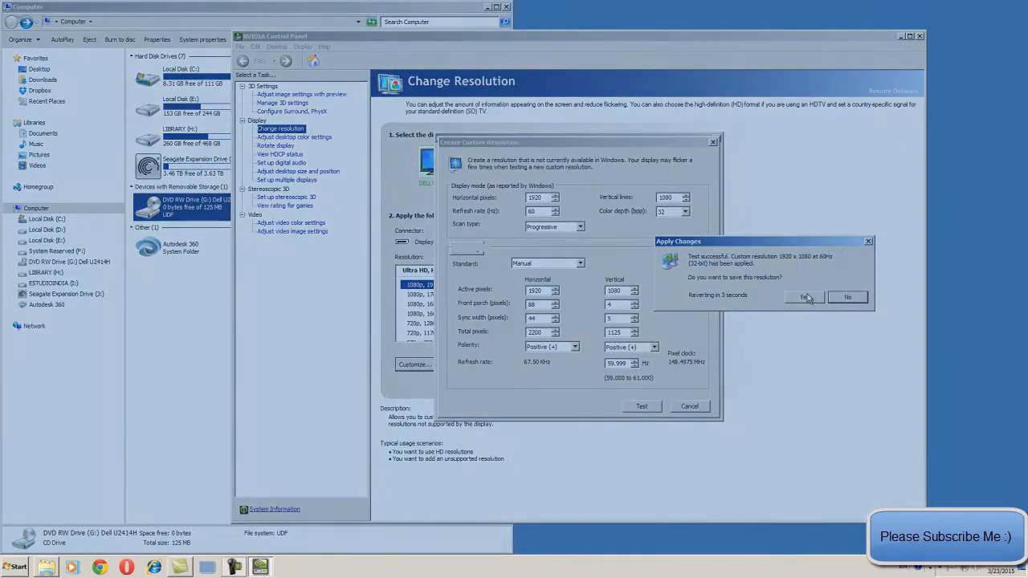
left_click(805, 298)
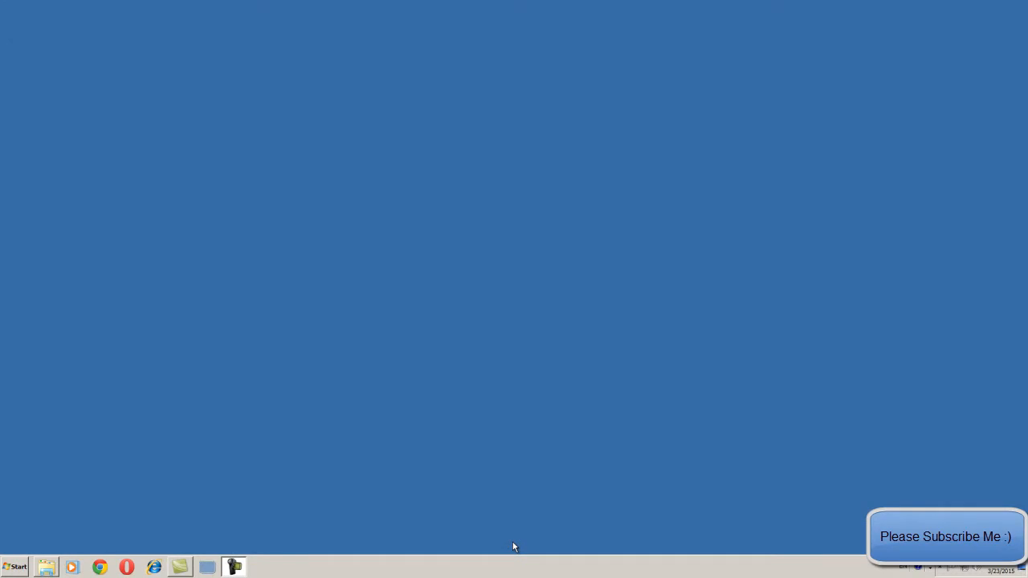
mouse_move(206, 492)
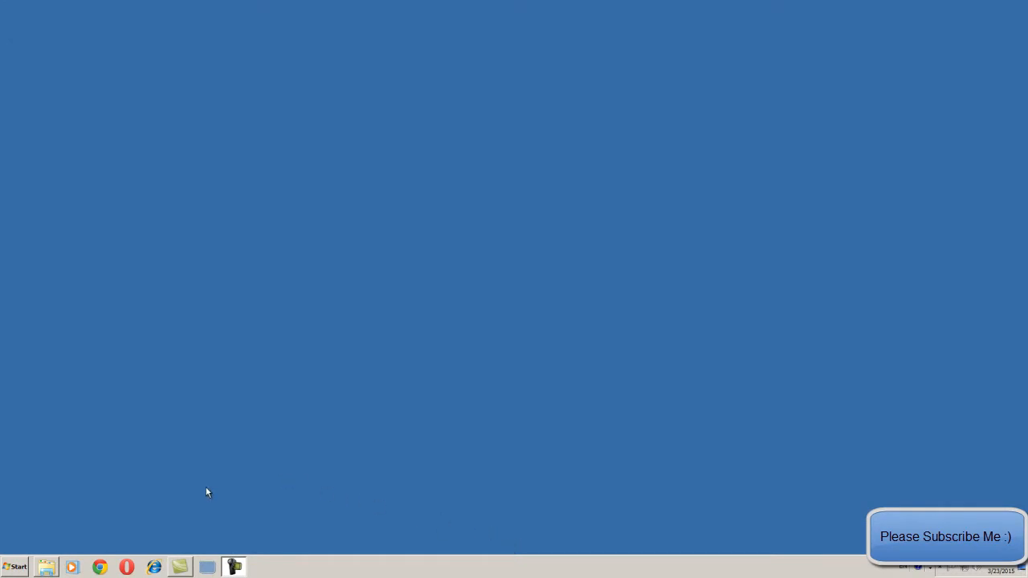
mouse_move(209, 480)
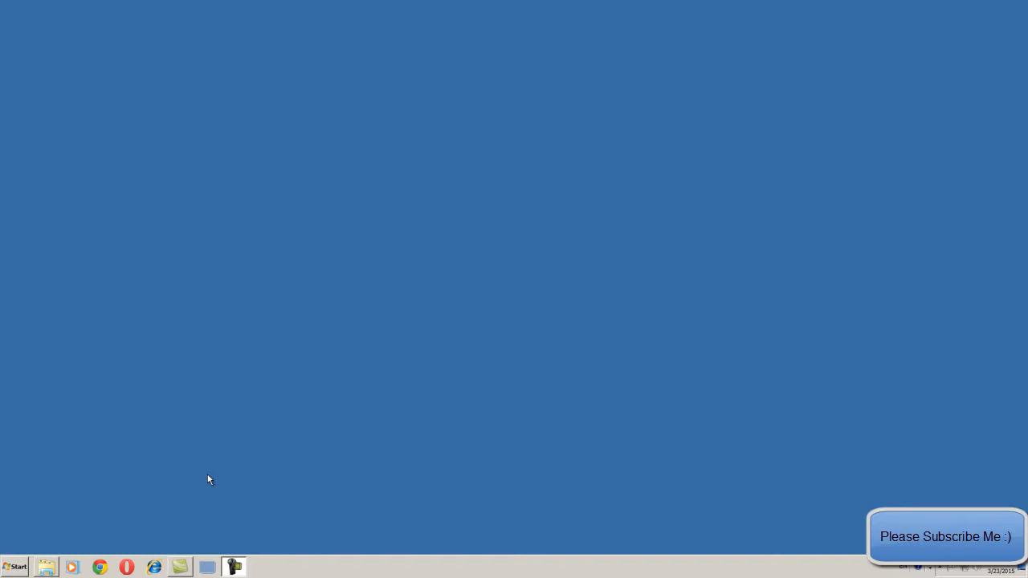
- Search the Start menu for 'sound'
left_click(14, 567)
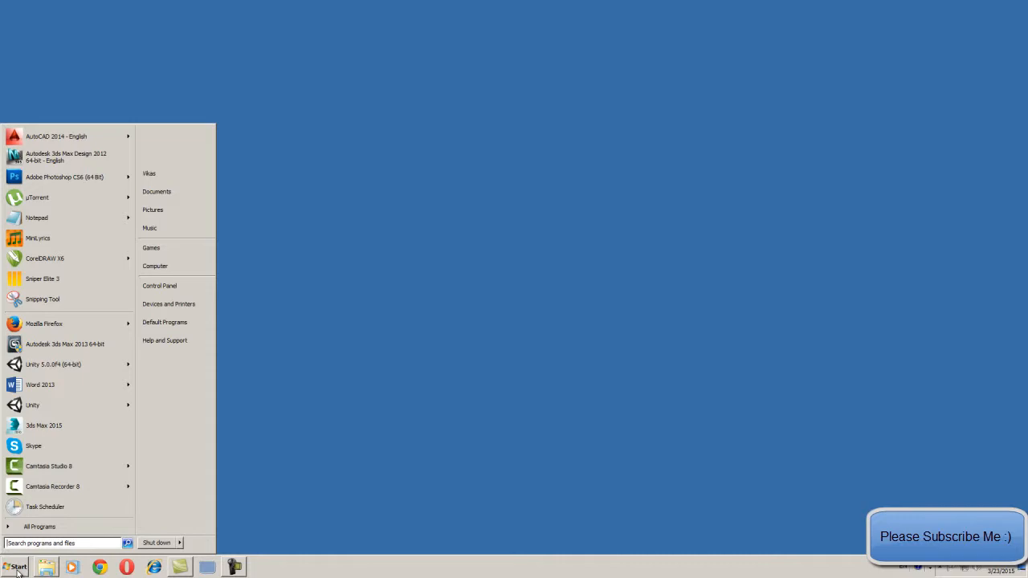
type("sound")
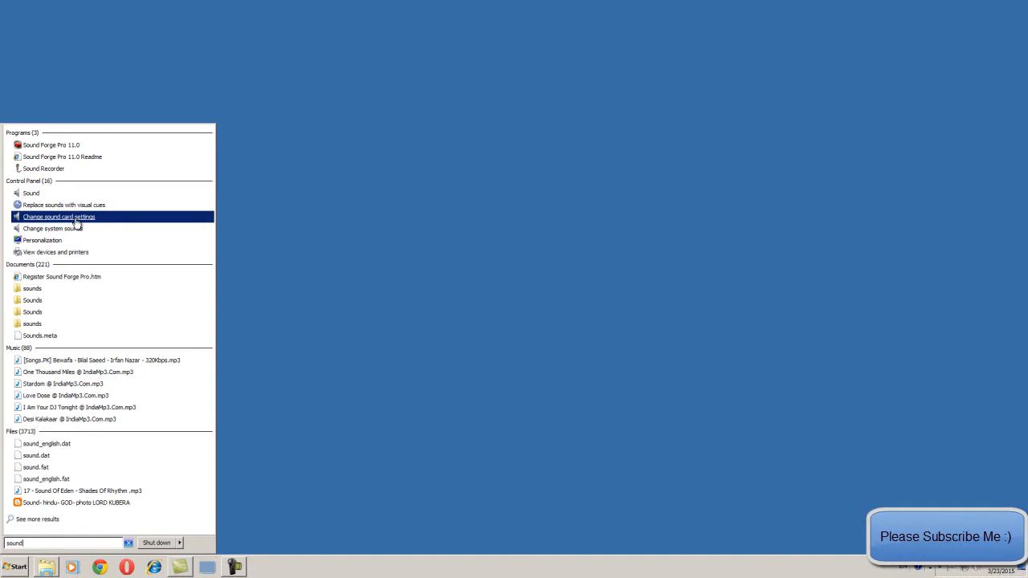
- Make Speakers the default playback device, then restore DELL U2414H-8 as default
left_click(59, 217)
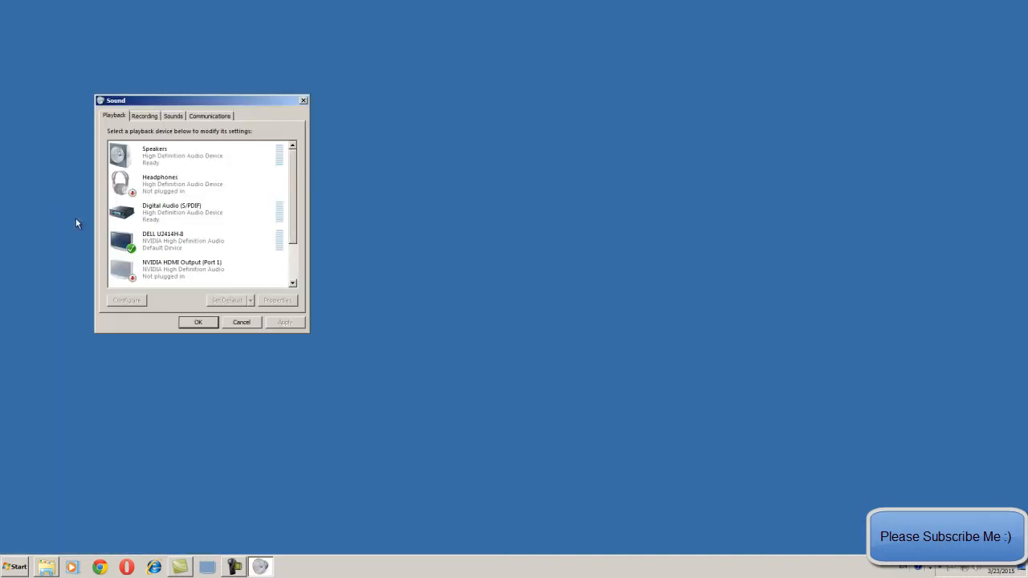
mouse_move(167, 246)
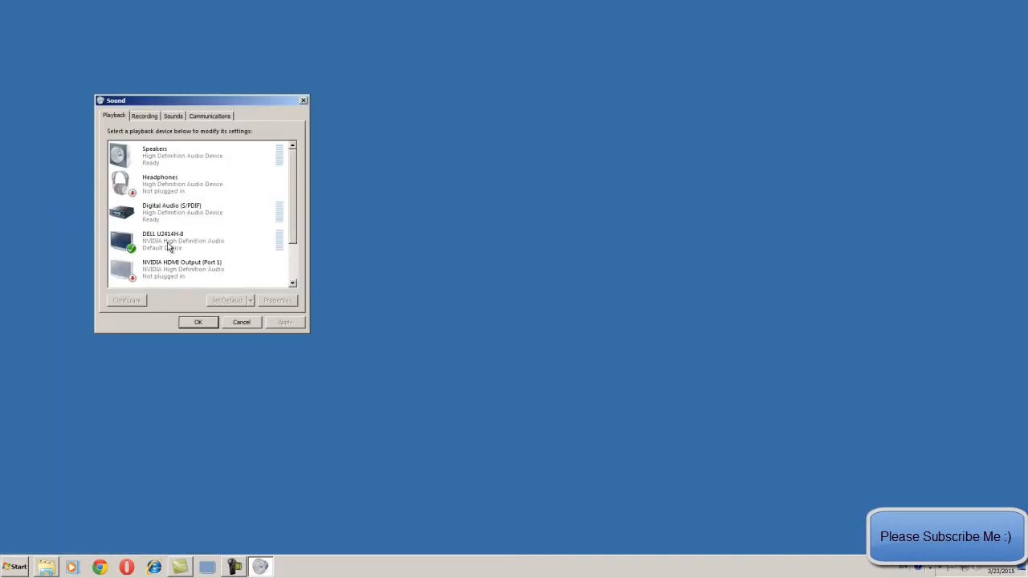
left_click(183, 241)
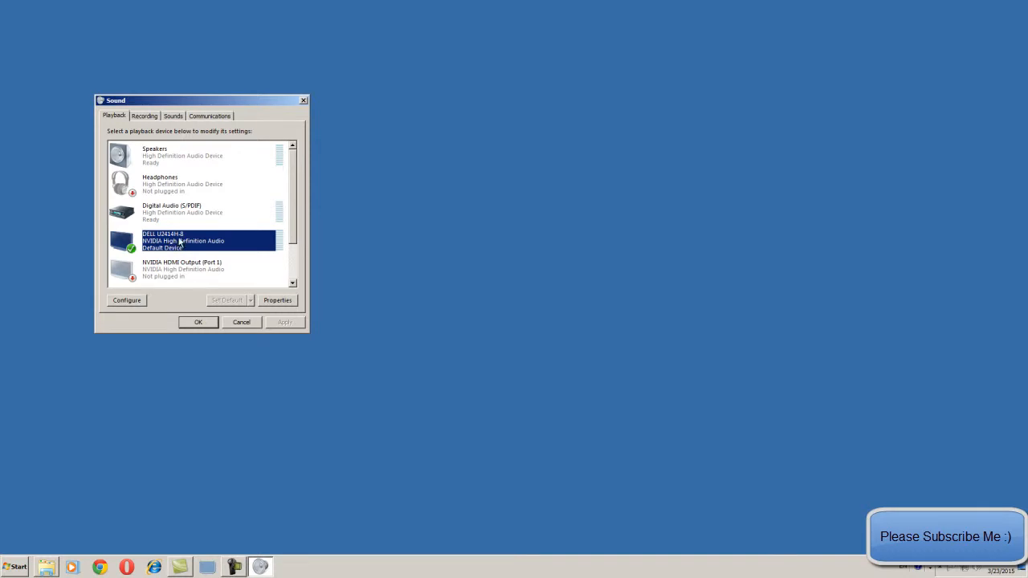
mouse_move(225, 304)
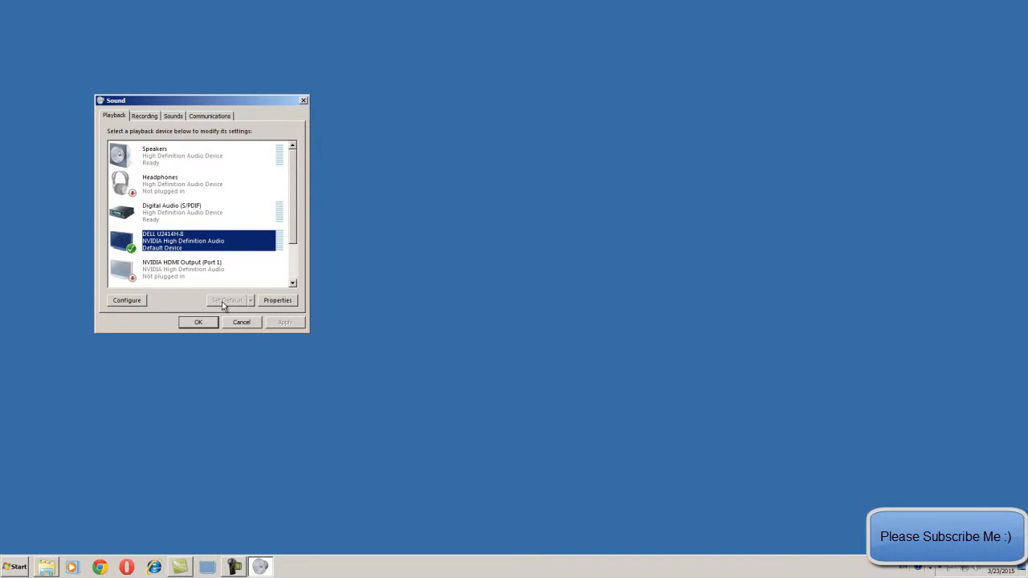
mouse_move(171, 219)
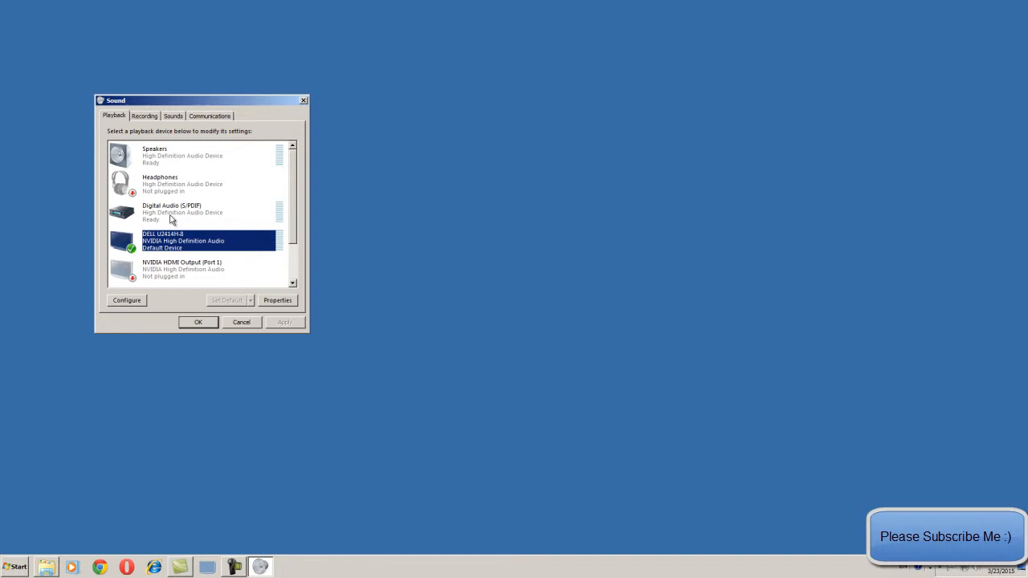
mouse_move(164, 158)
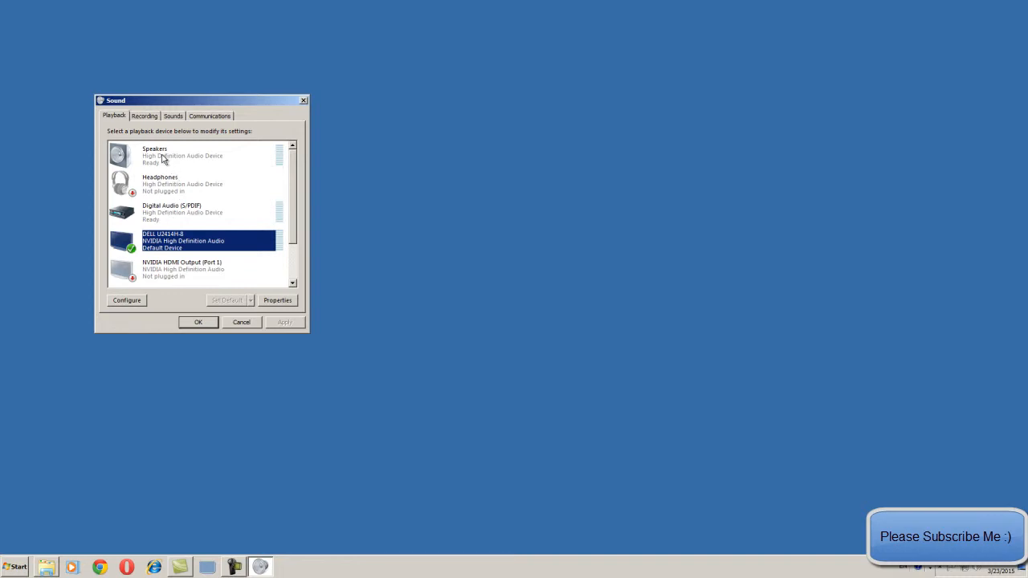
left_click(185, 155)
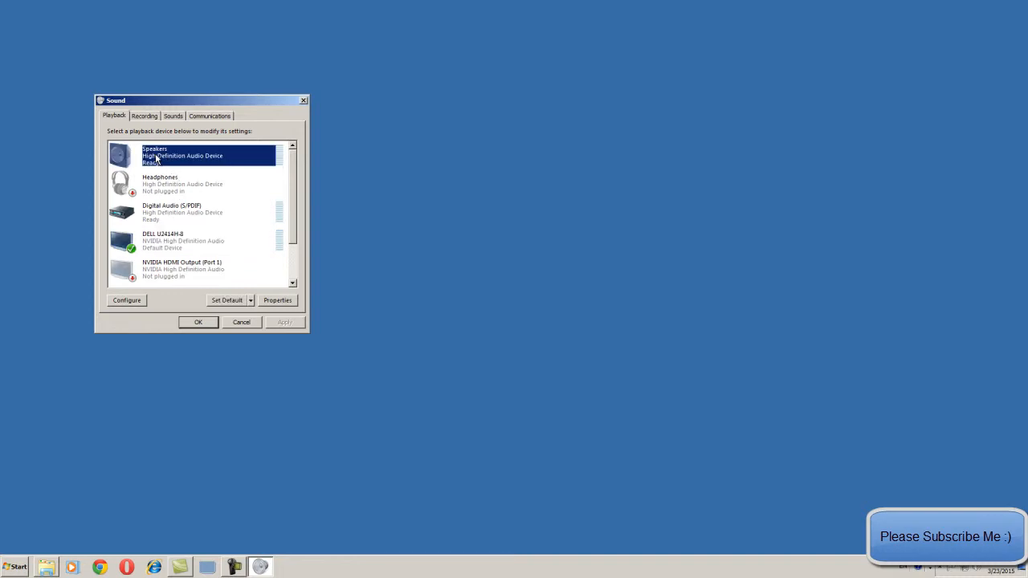
left_click(227, 300)
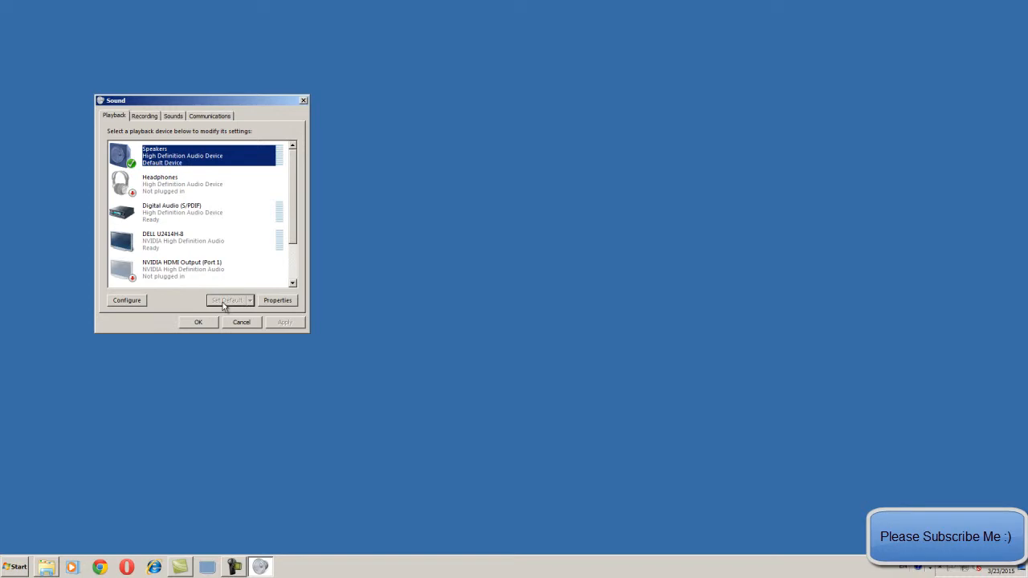
left_click(183, 240)
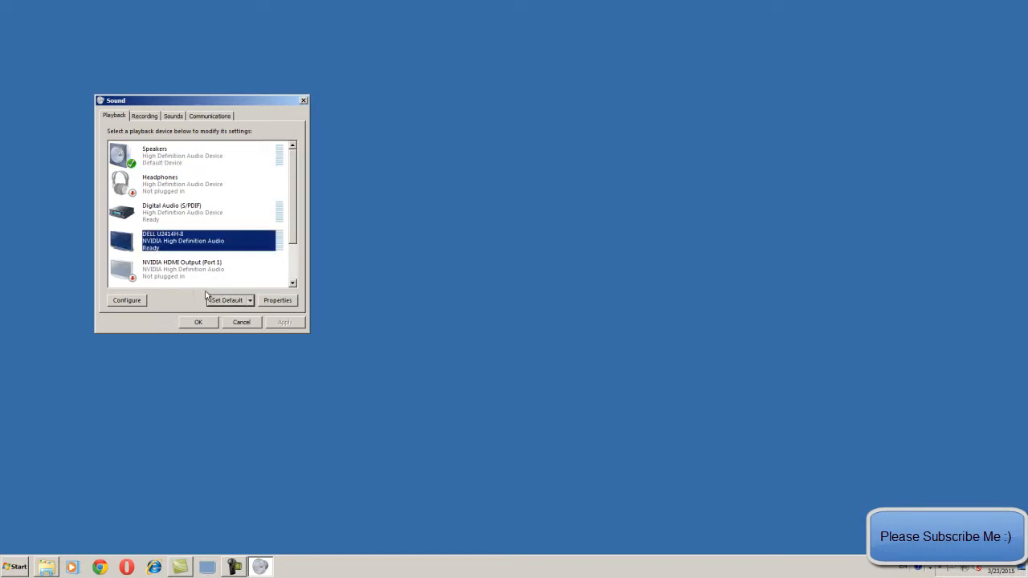
left_click(226, 300)
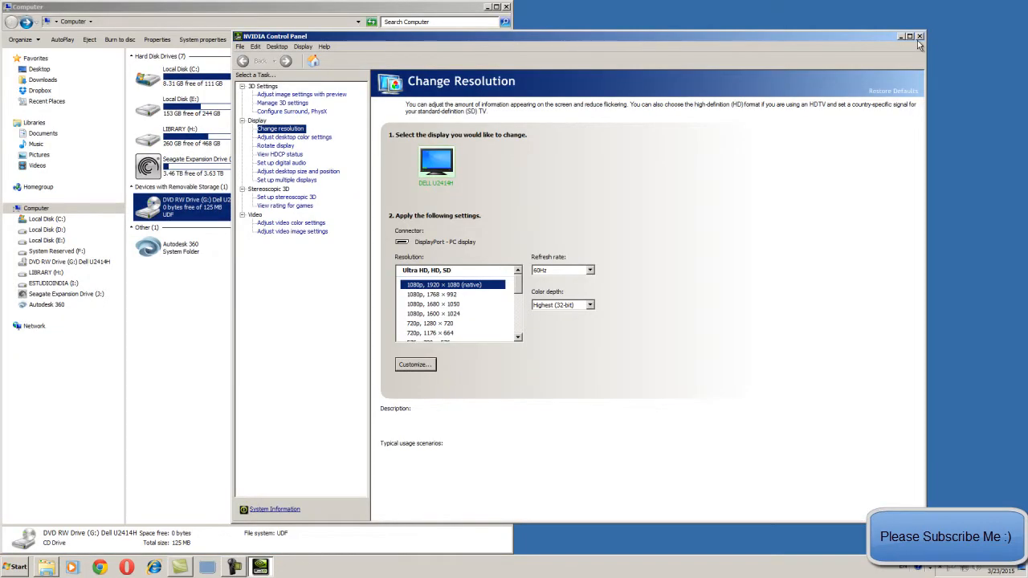
- Close the NVIDIA Control Panel window, leaving Explorer's Computer view
left_click(920, 36)
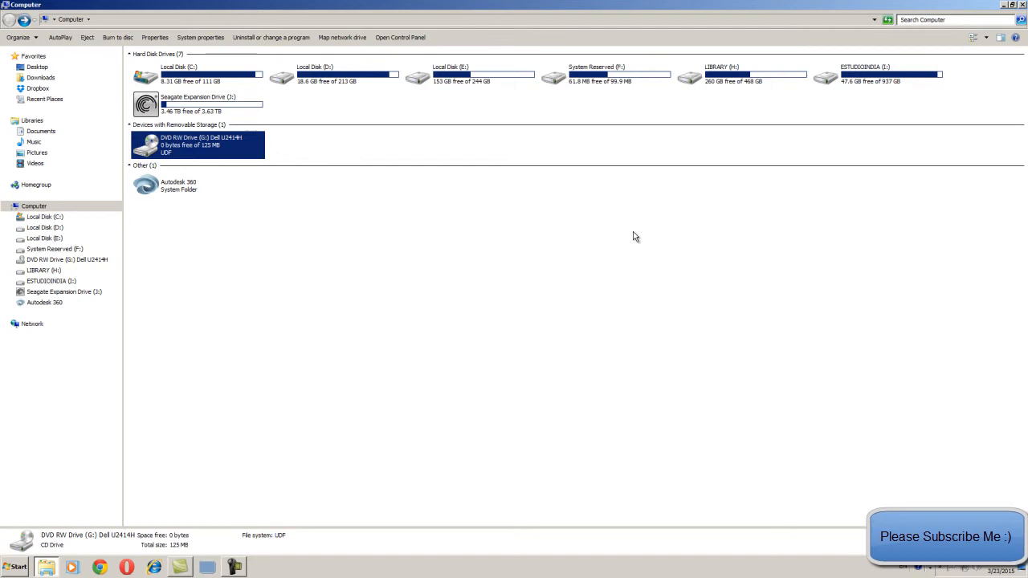
mouse_move(575, 262)
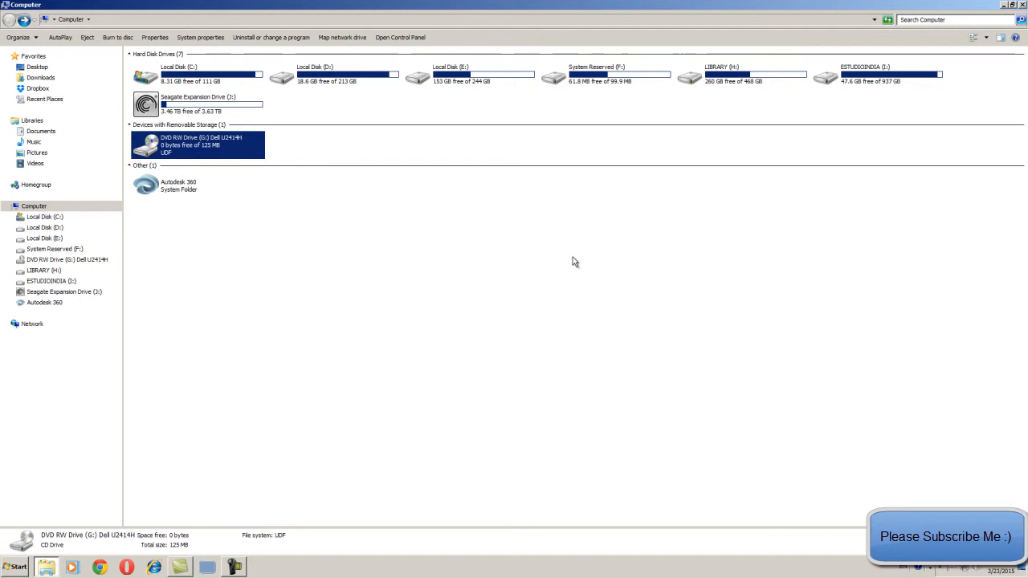